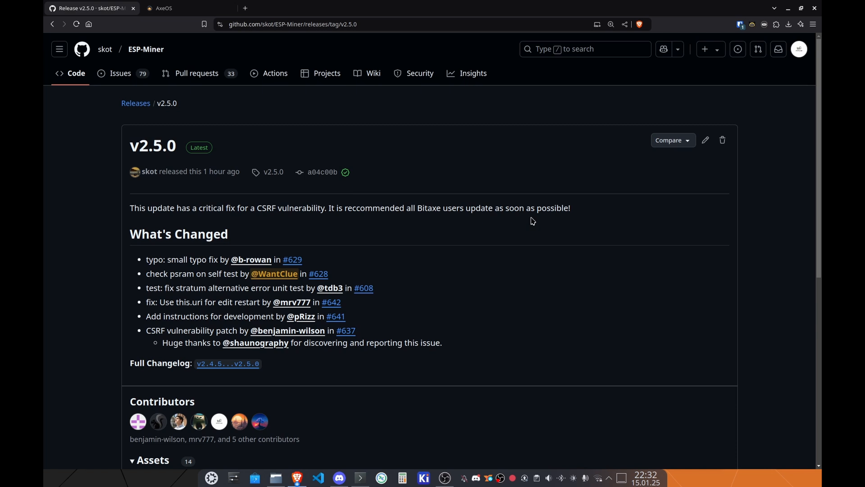
mouse_move(357, 165)
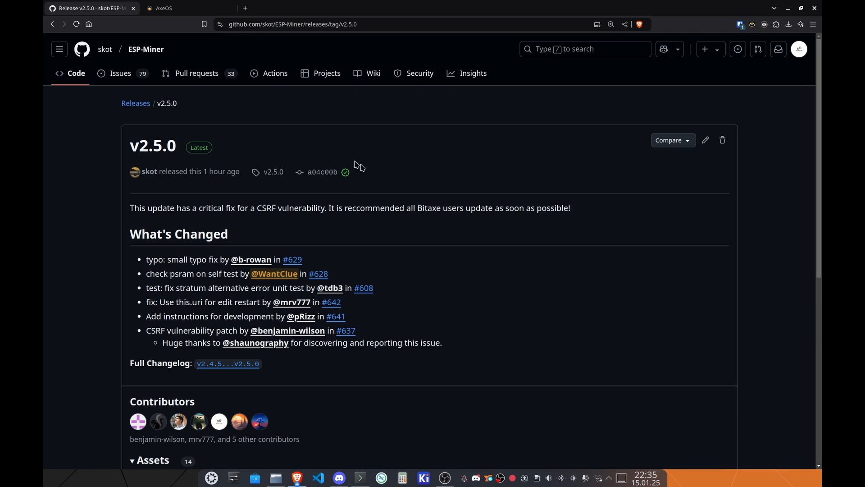
Step: Bring up the miner's Network page showing its hostname and WiFi settings
left_click(163, 8)
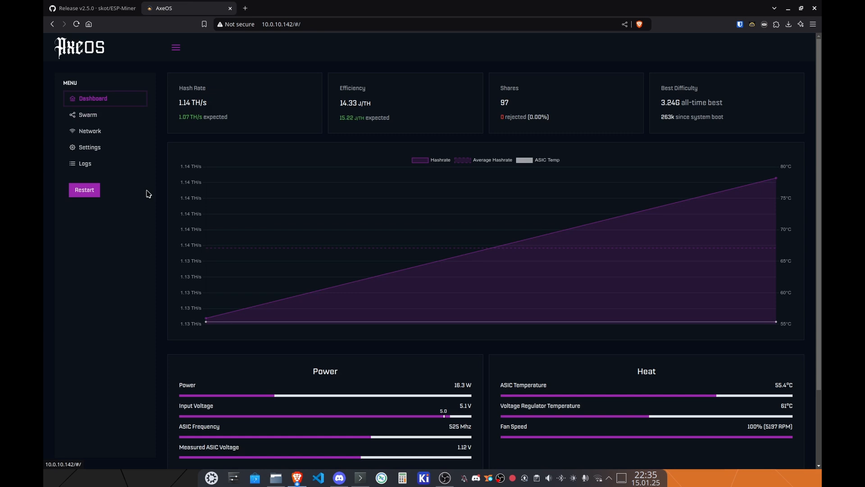
left_click(89, 130)
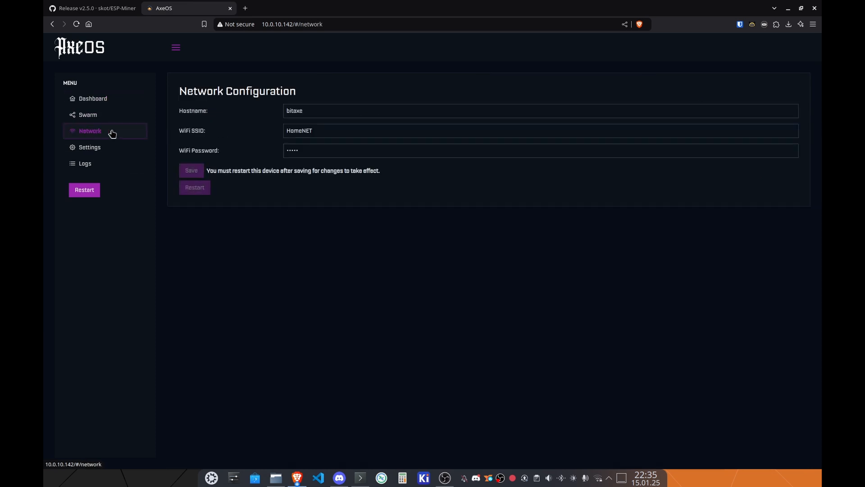
Step: Review the stratum pool settings, then view the swarm list of three bitaxe miners
left_click(89, 147)
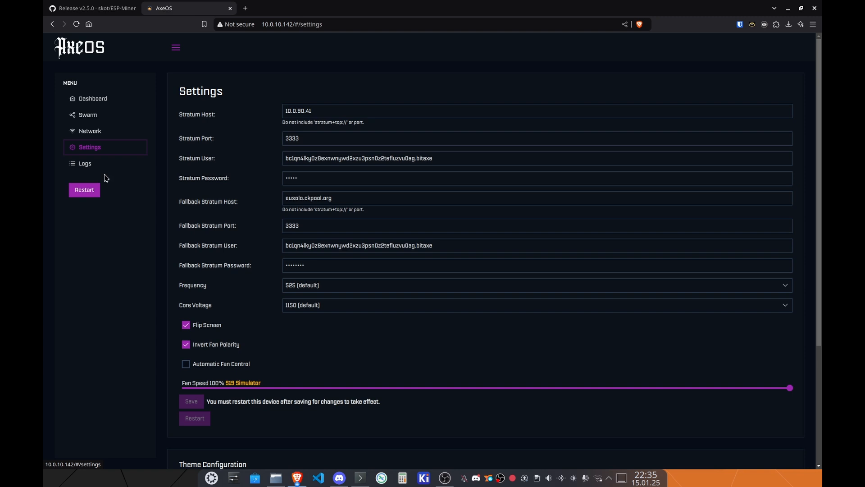
left_click(87, 115)
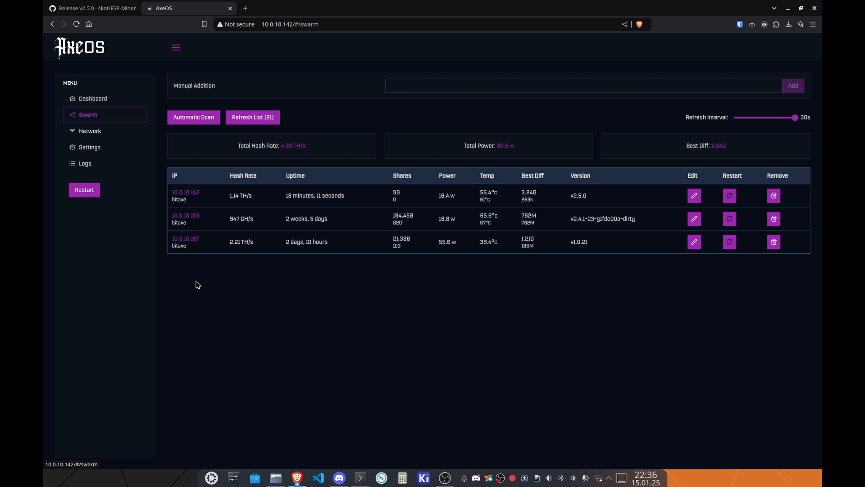
left_click(252, 117)
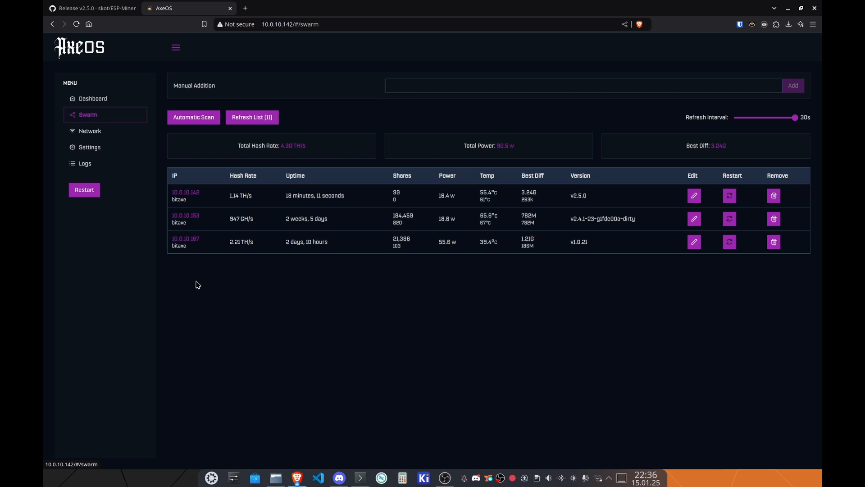